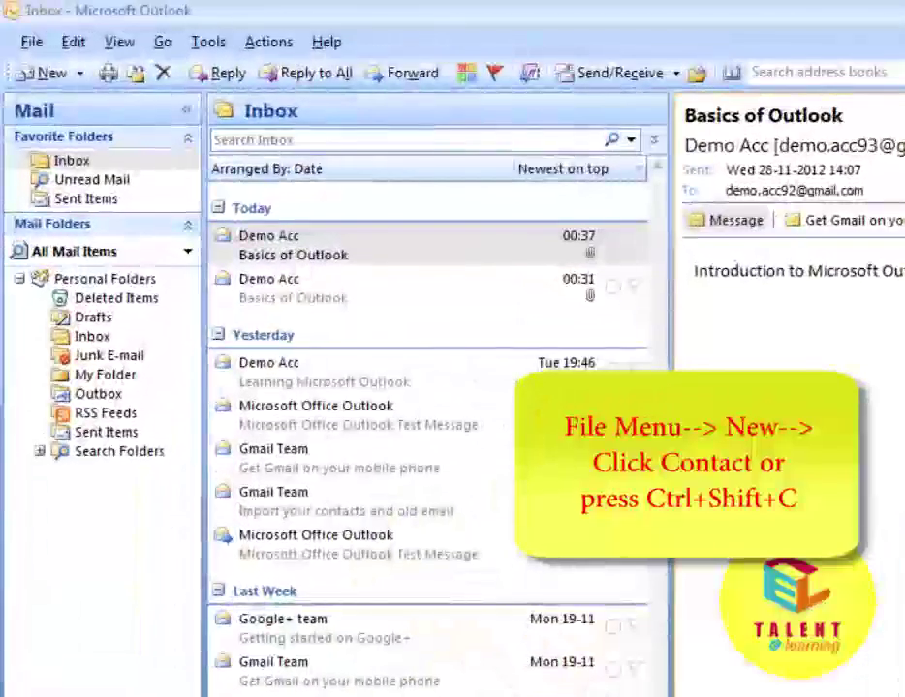
Start a new blank contact from the File > New menu
click(31, 42)
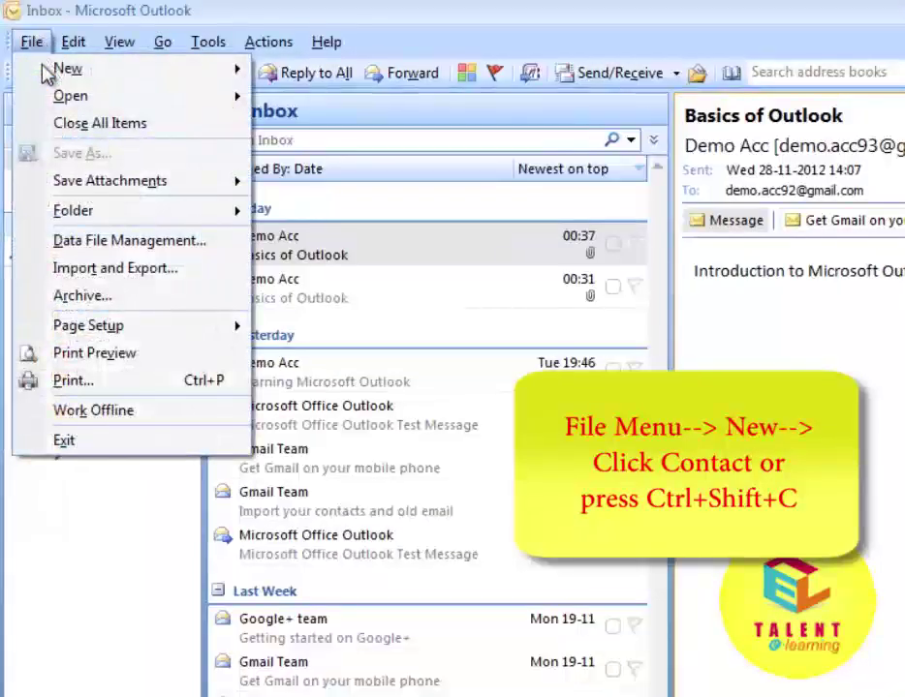
mouse_move(68, 67)
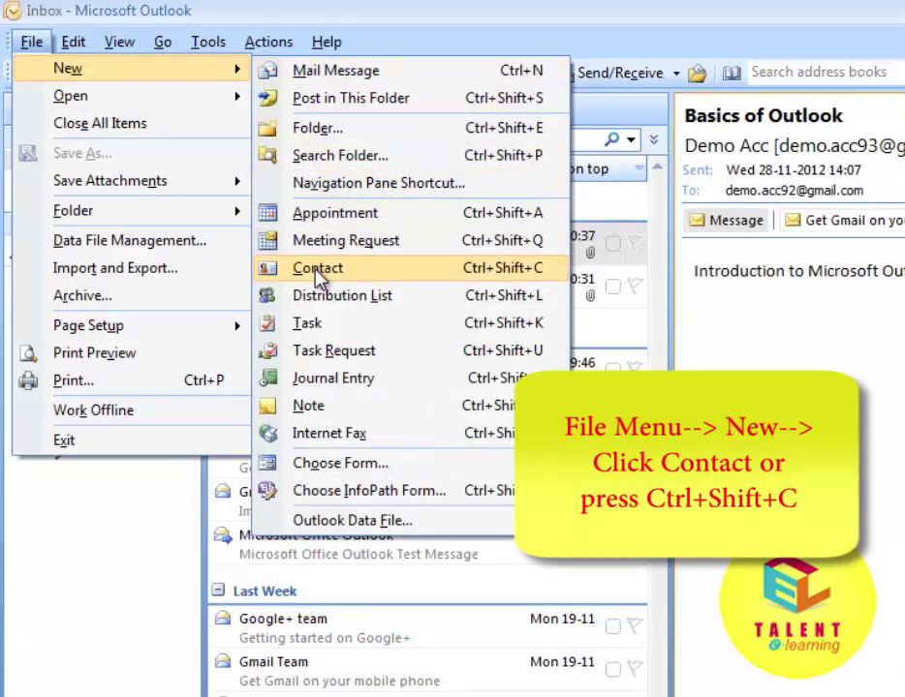
click(318, 268)
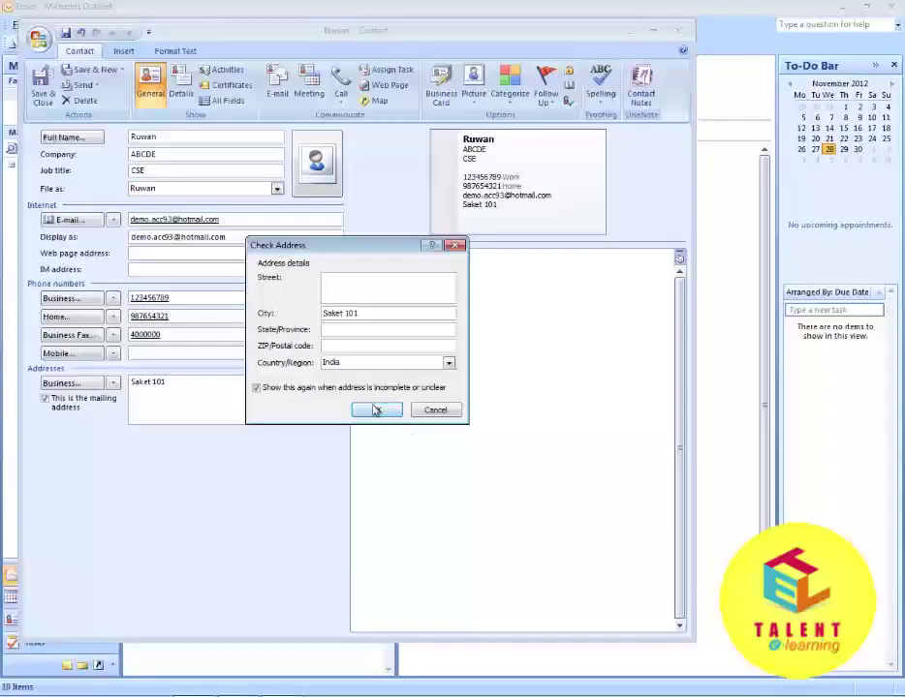
click(377, 410)
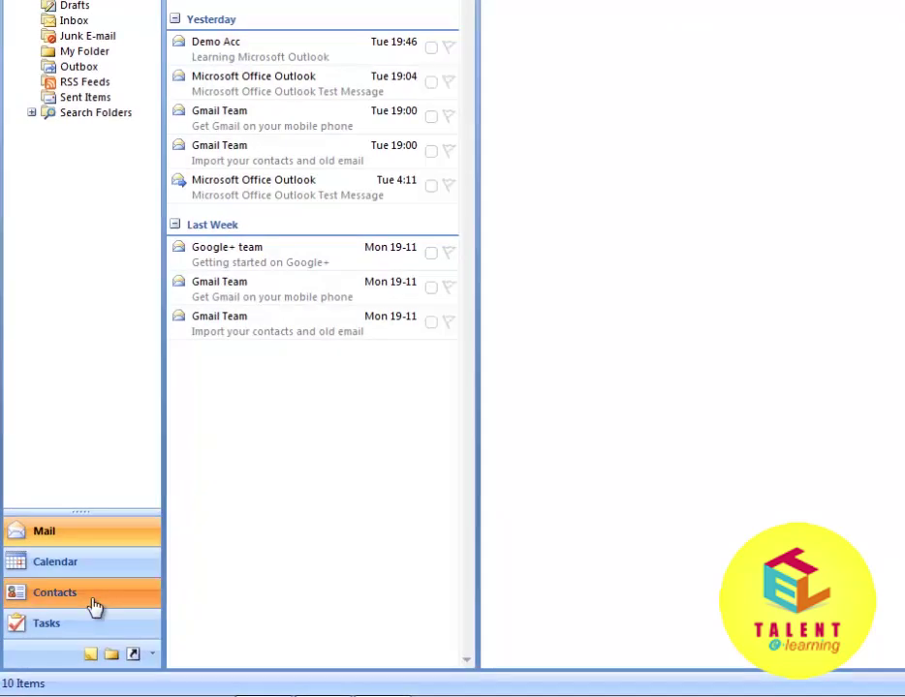
Switch to Contacts and save the second contact, Dhawan, with its details
click(54, 592)
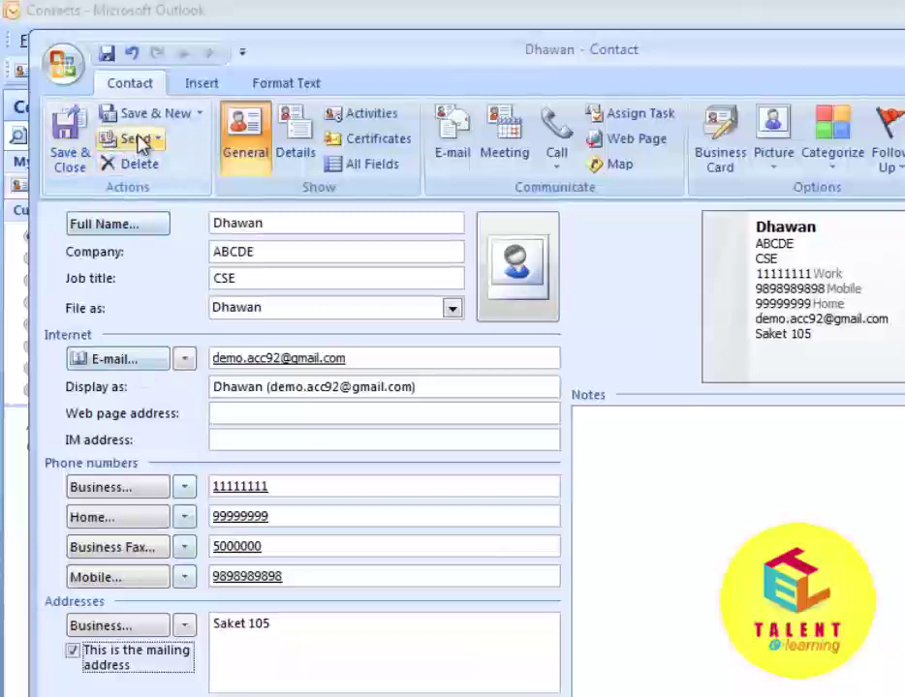
mouse_move(150, 113)
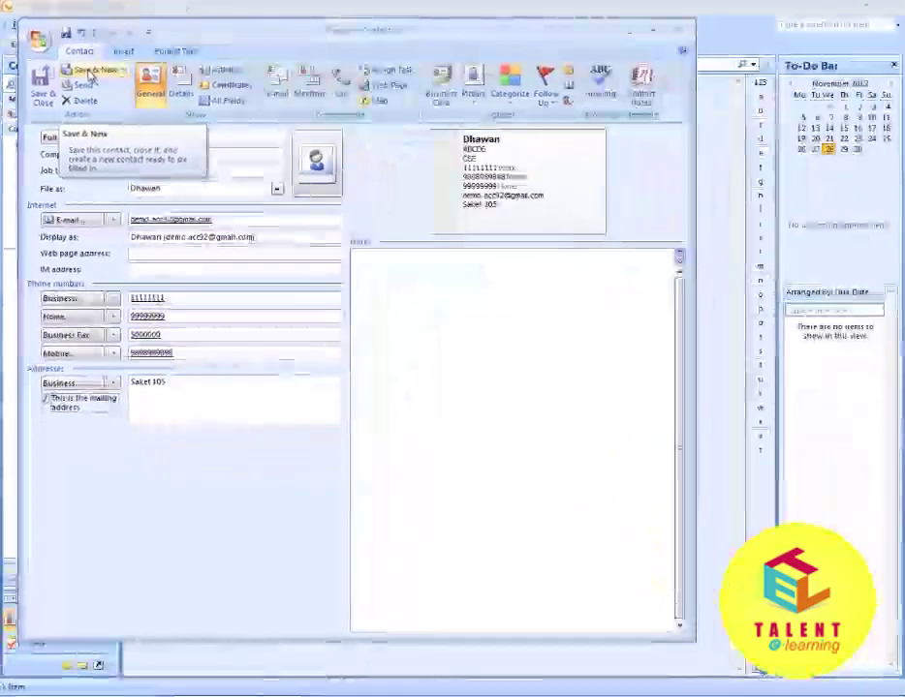
click(90, 70)
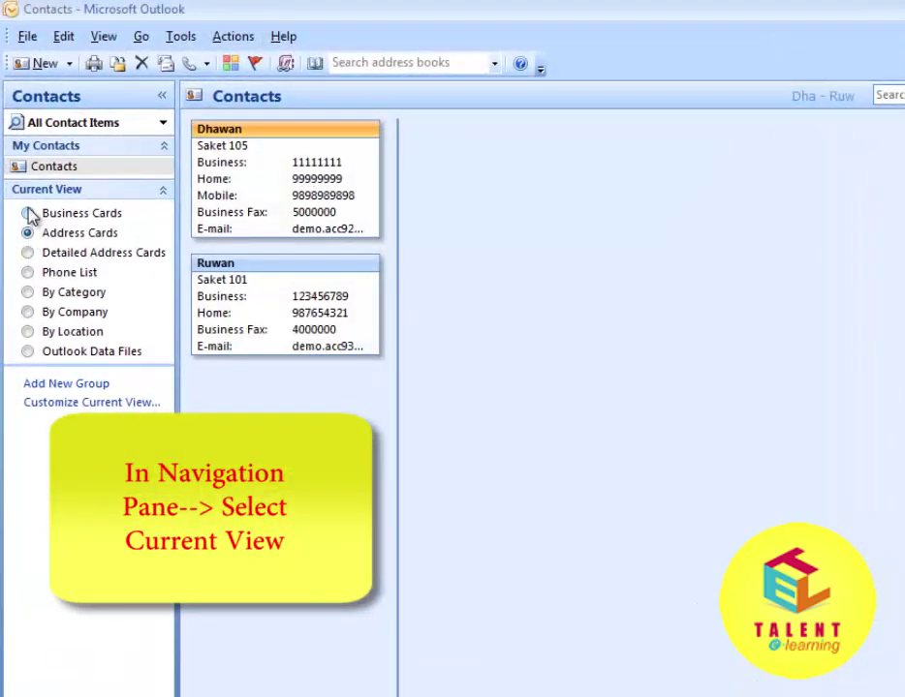
Cycle through Business Cards, Detailed Address Cards, Phone List, By Category, By Company and By Location views
click(28, 233)
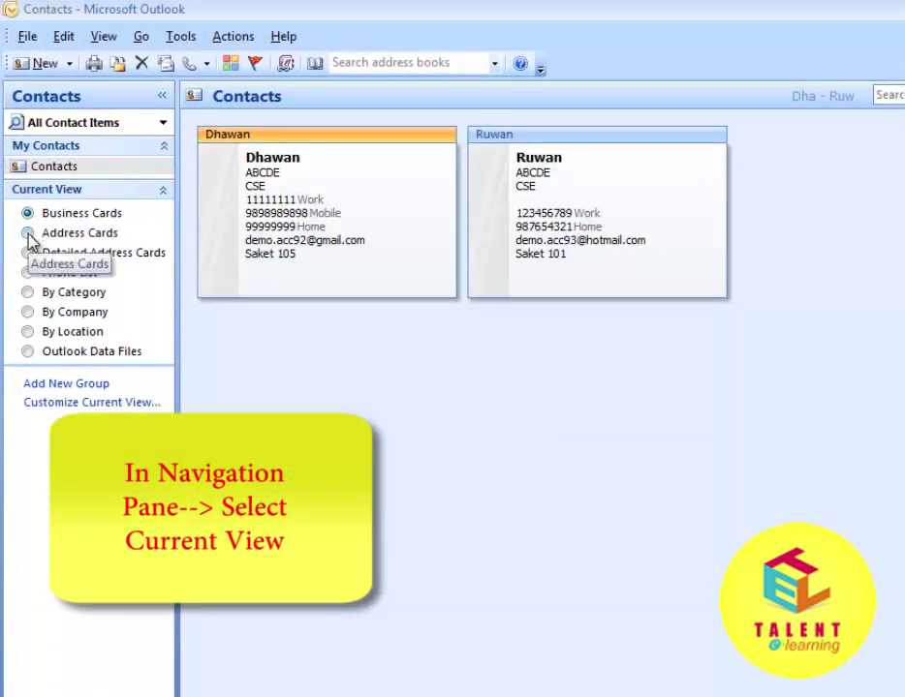
click(28, 253)
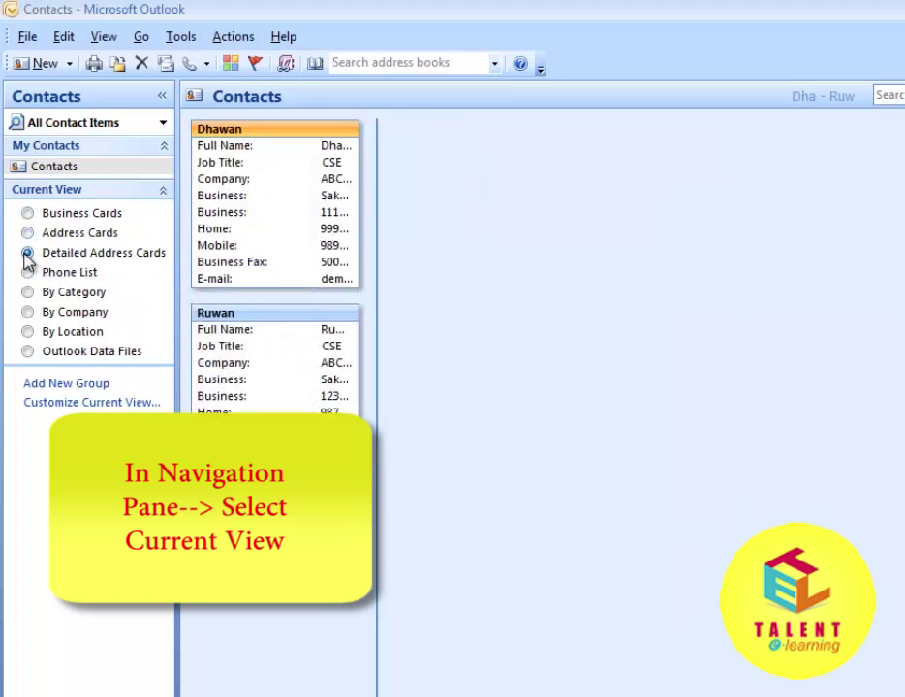
click(28, 273)
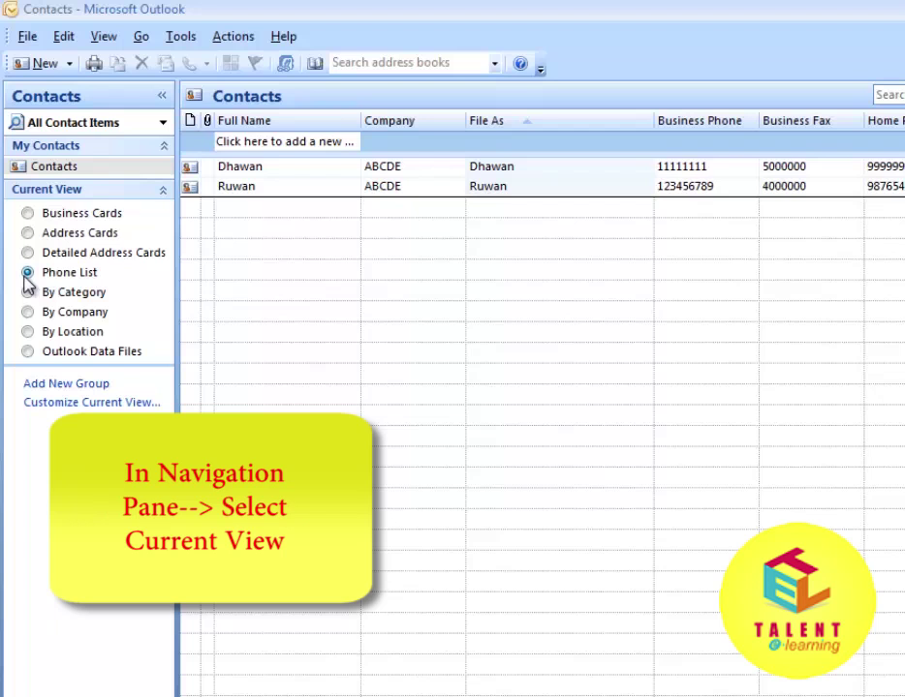
click(28, 291)
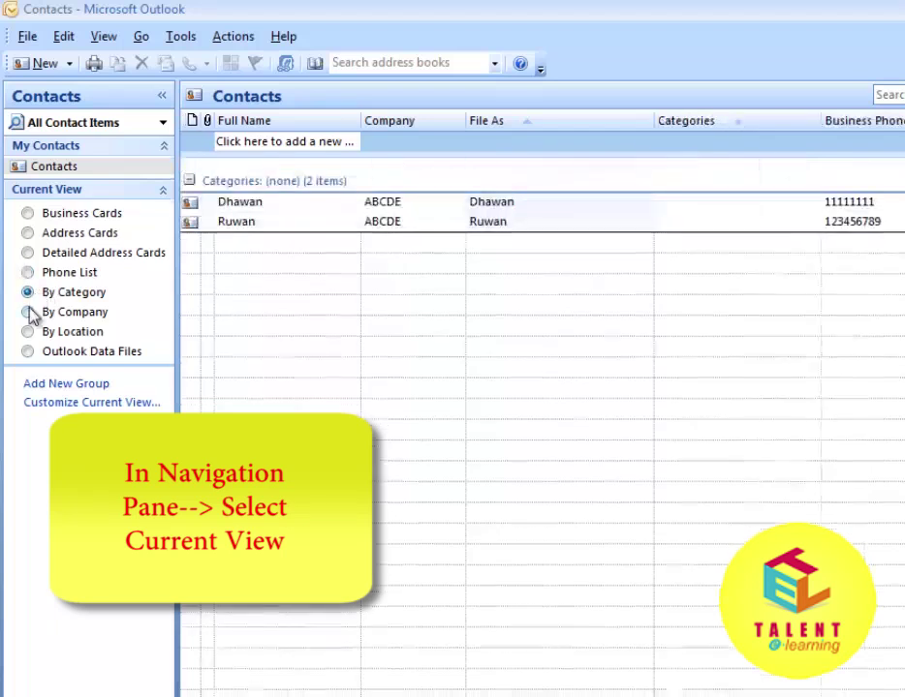
click(28, 312)
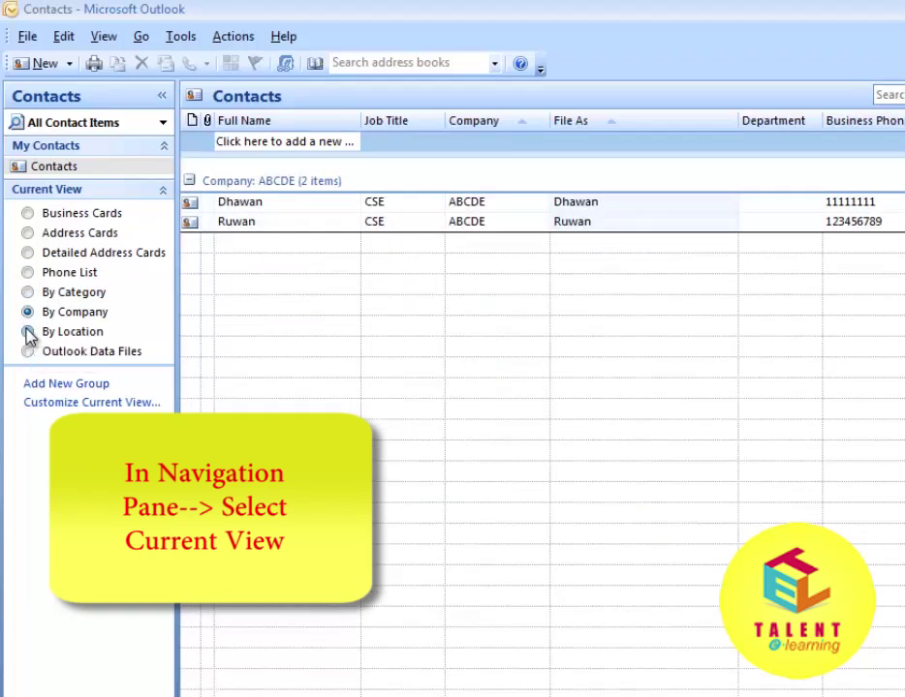
click(28, 350)
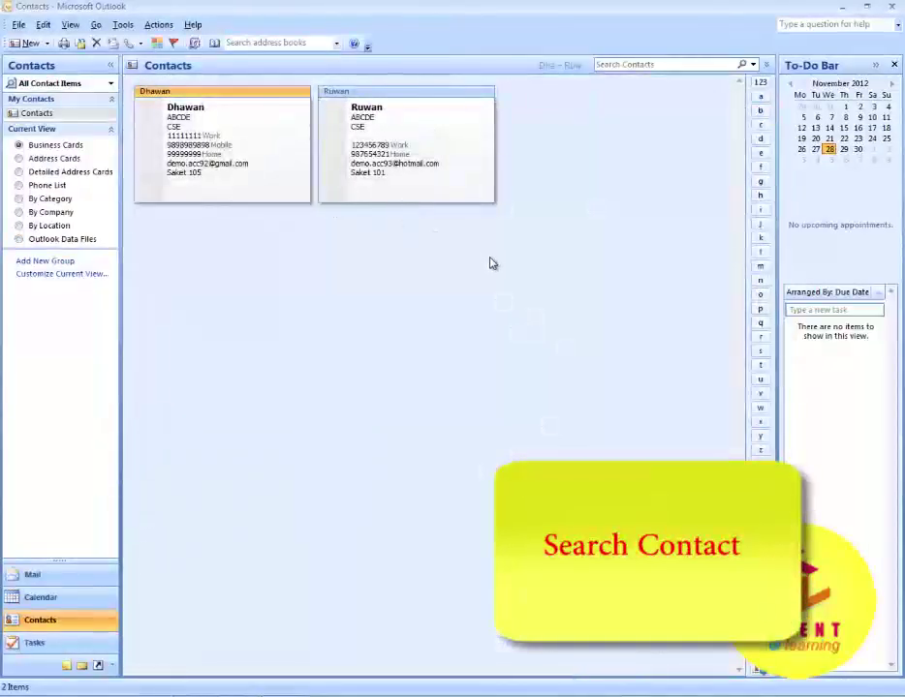
mouse_move(620, 232)
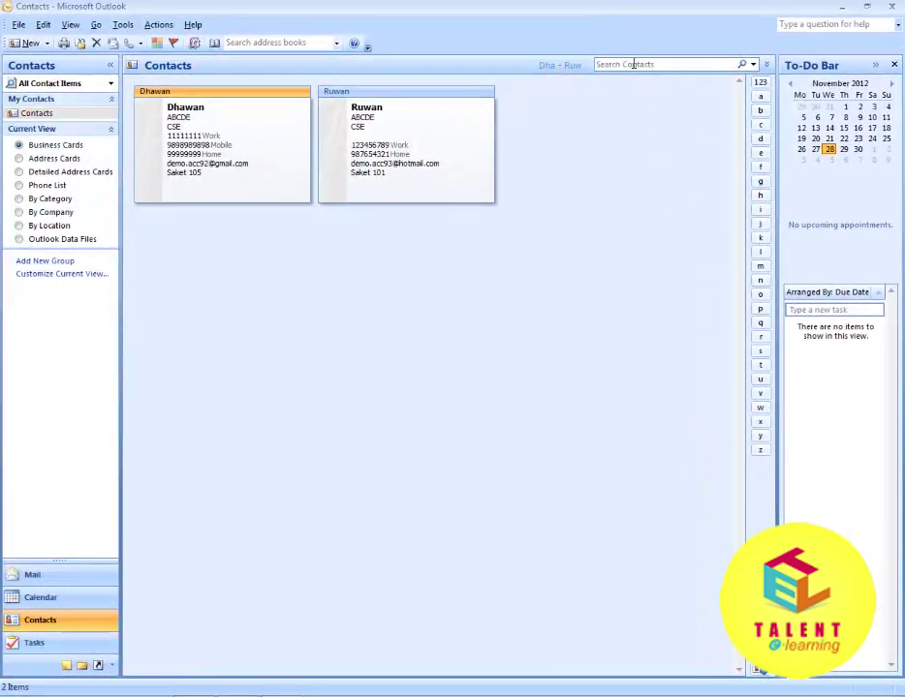
mouse_move(631, 181)
text(D)
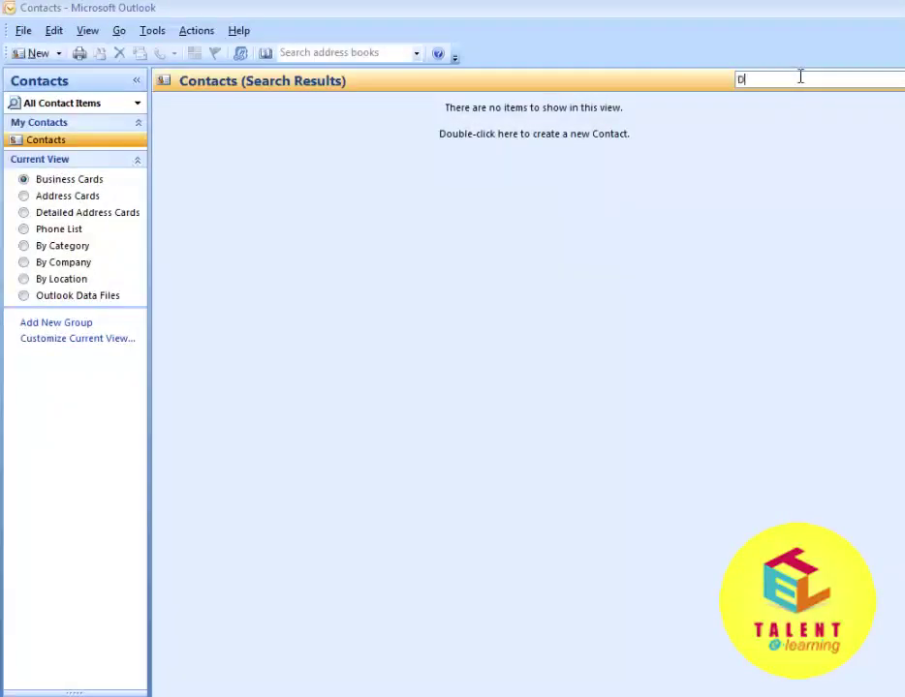
Search contacts for 'Dhawan' and view the single matching business card
text(hawan)
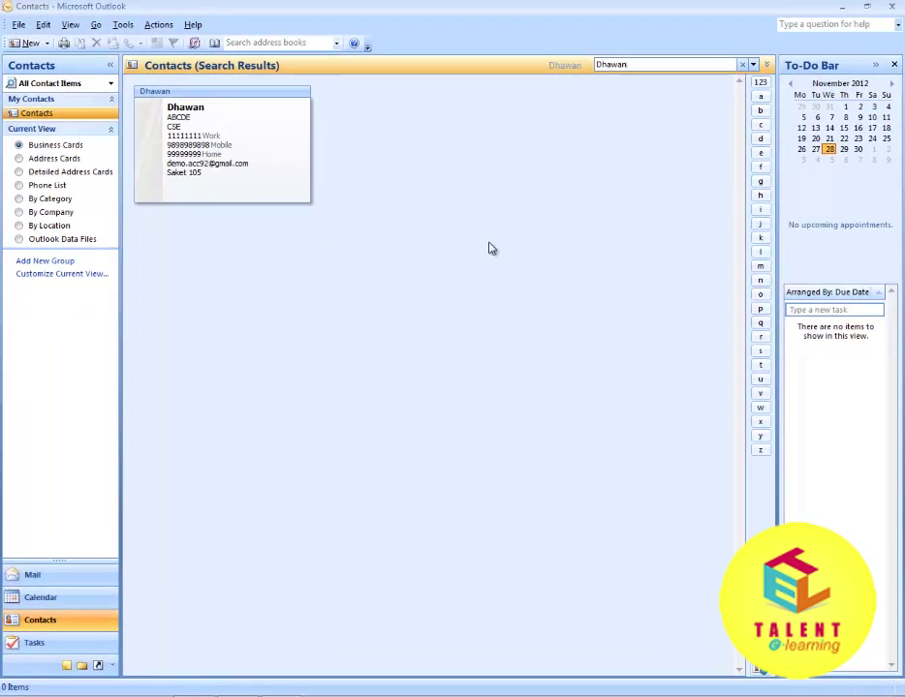
click(668, 64)
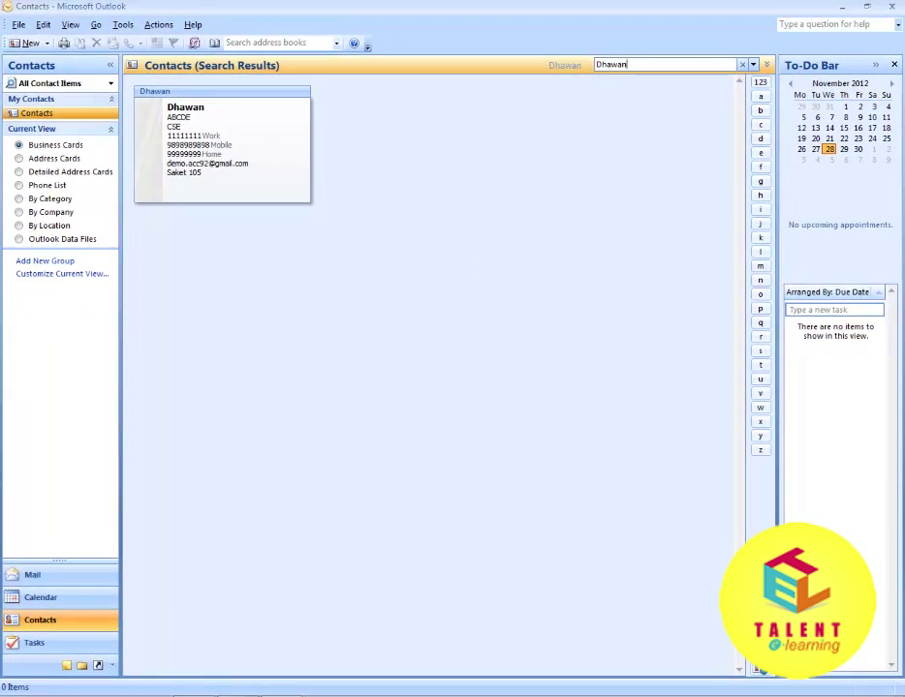
mouse_move(646, 593)
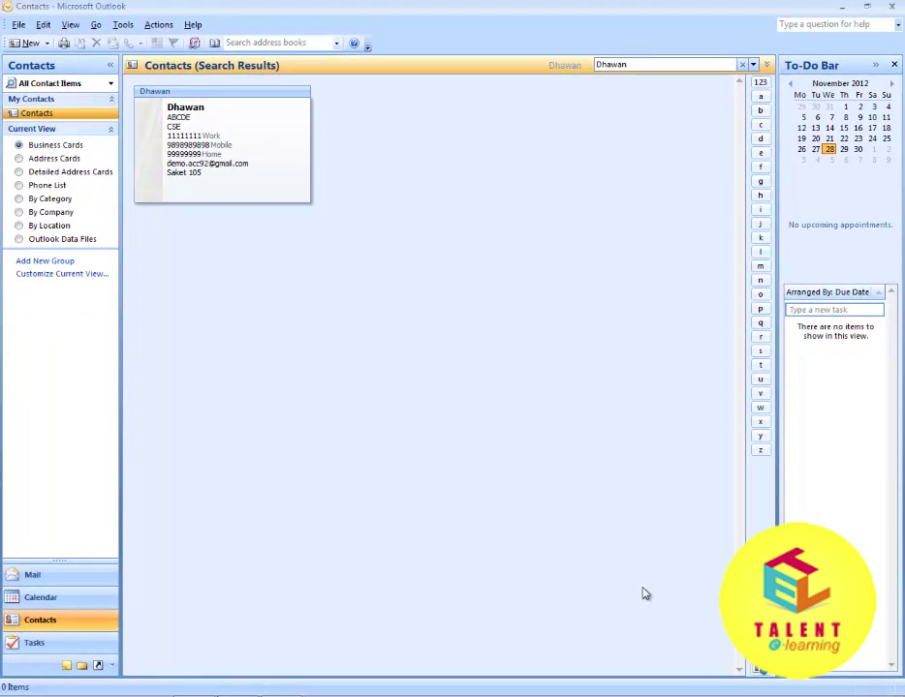